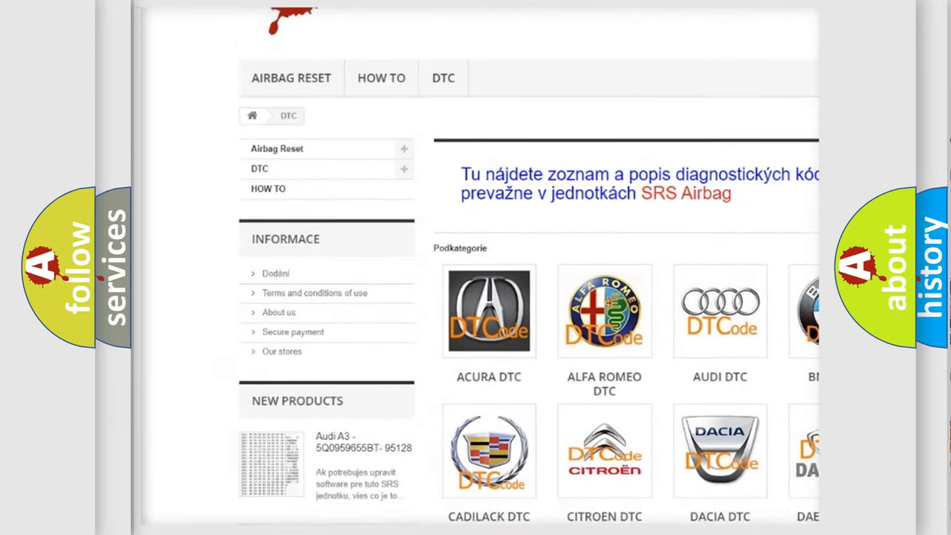
pyautogui.scroll(-3)
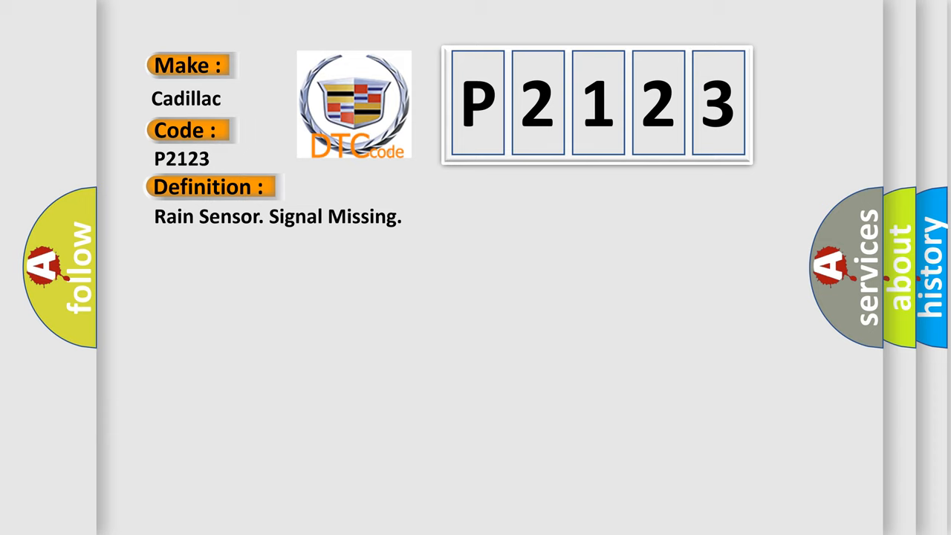
pyautogui.click(386, 185)
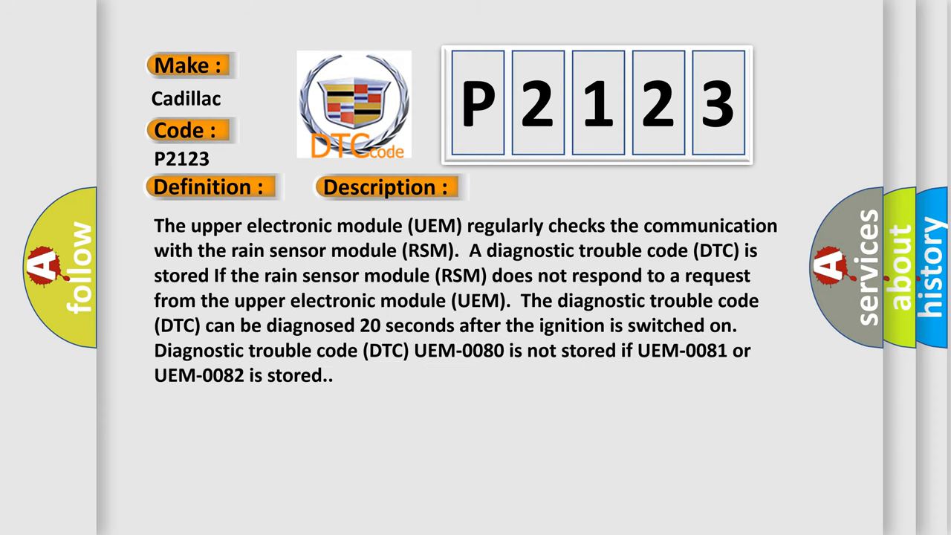